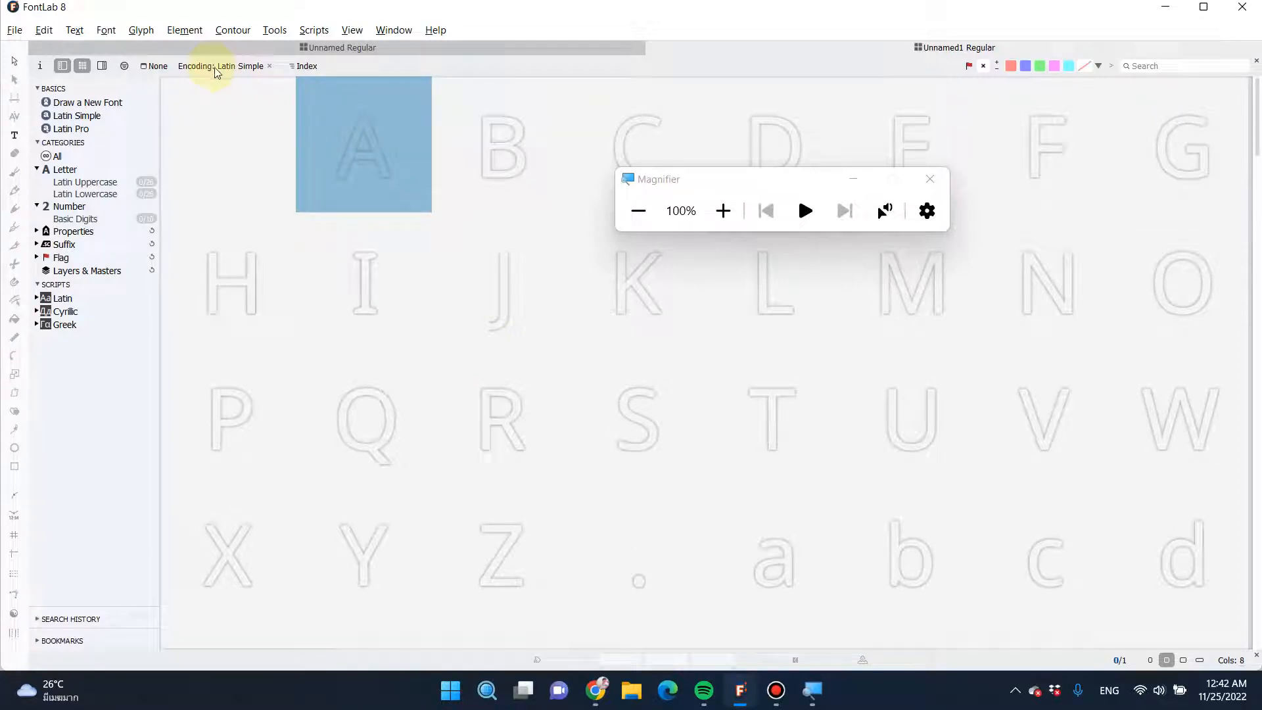
pyautogui.moveTo(234, 74)
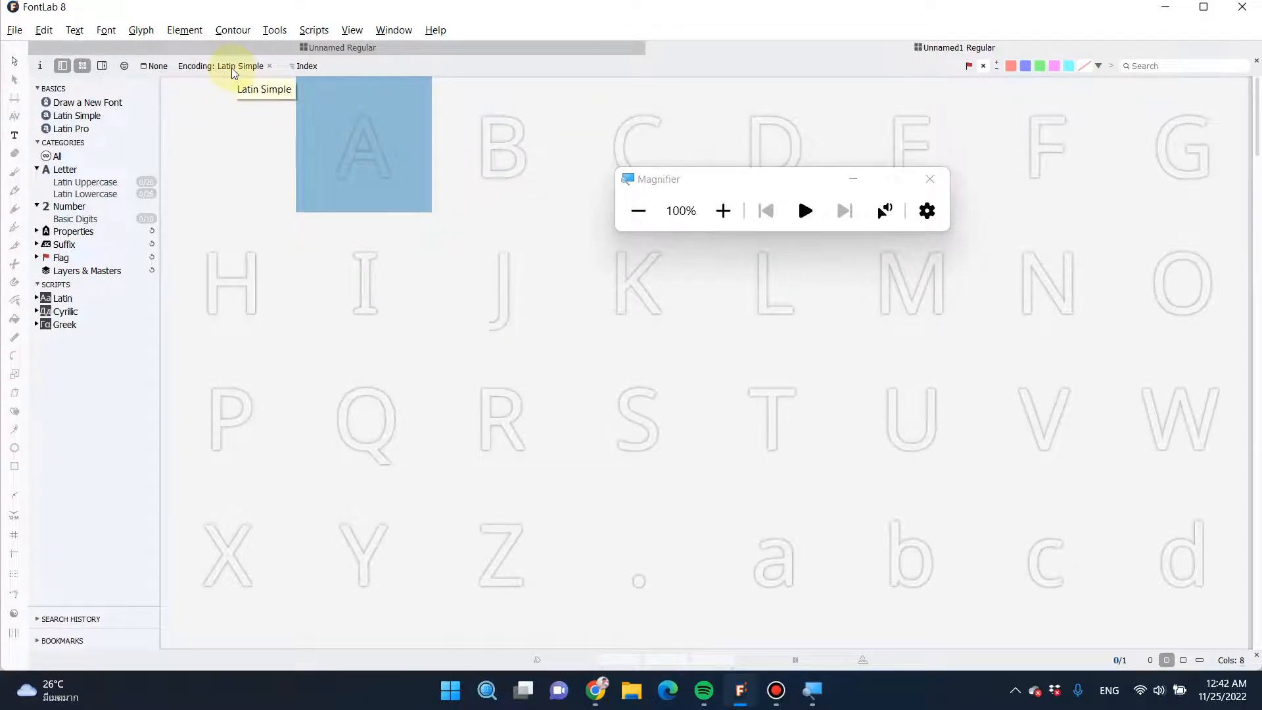
# Step: Switch the font window's encoding from Latin Simple to OpenType Standard
pyautogui.click(235, 65)
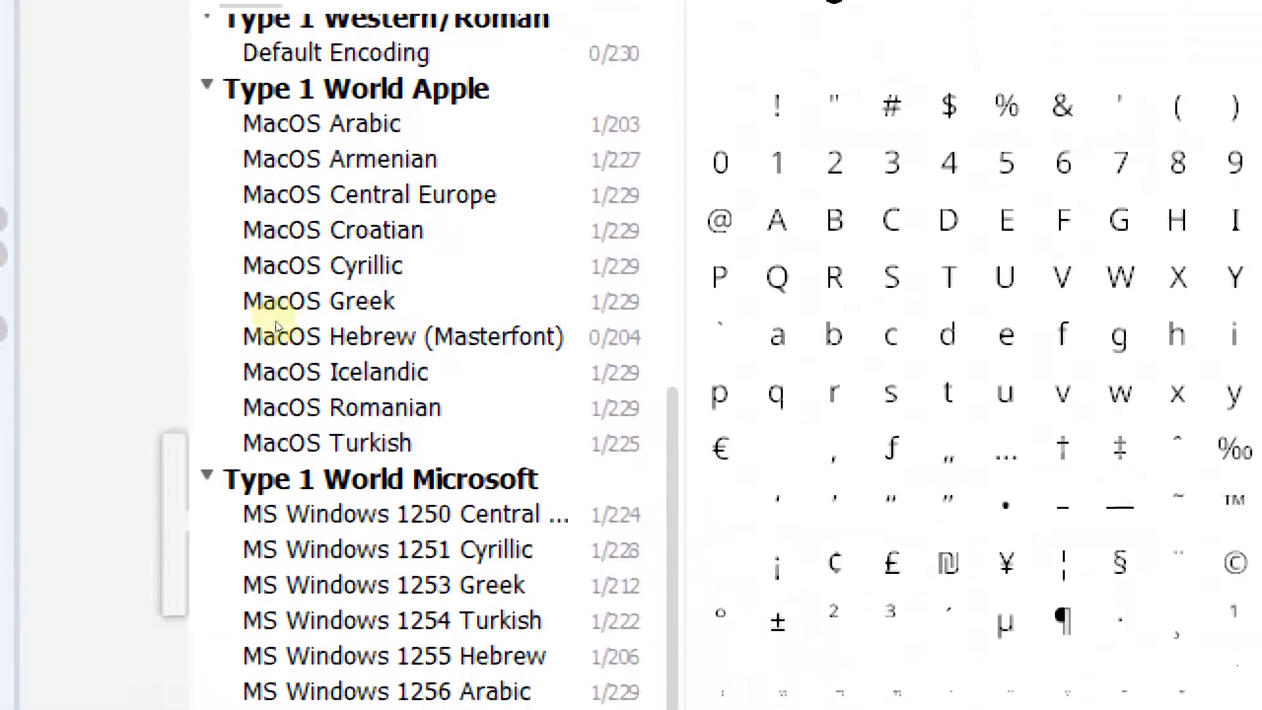
pyautogui.scroll(-3)
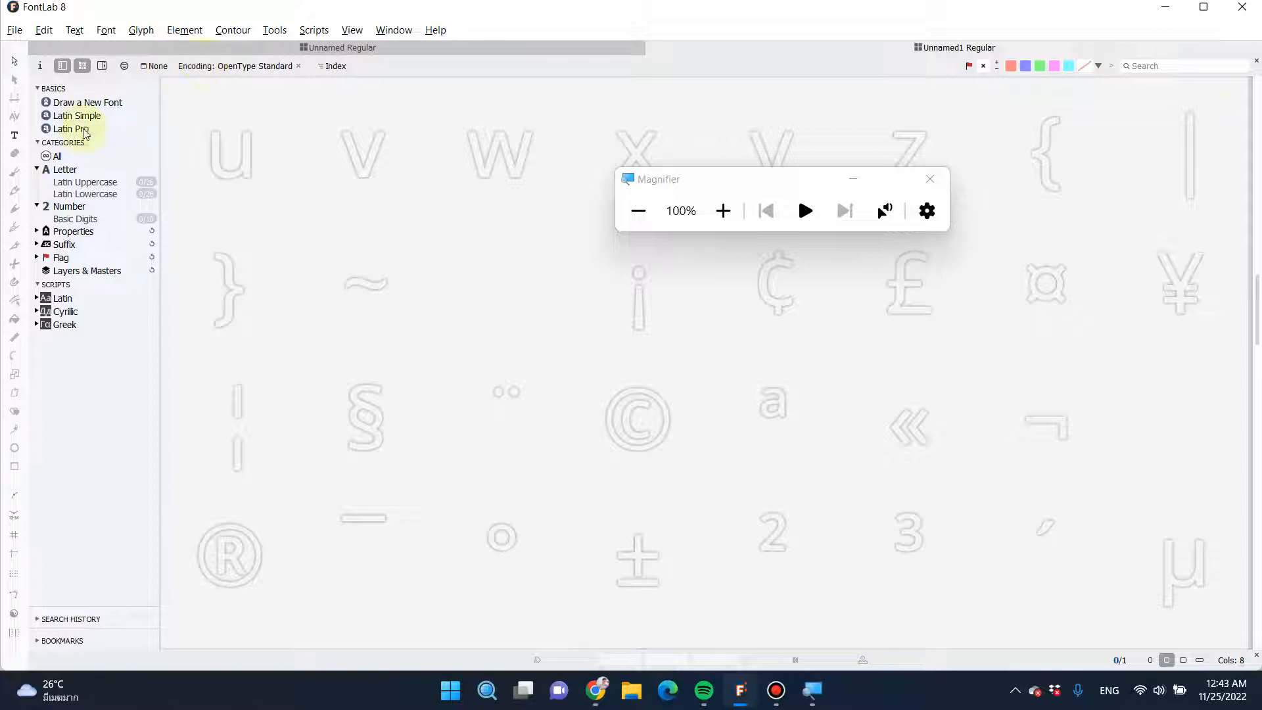
# Step: Choose the Latin Pro preset under Basics so the window uses the OpenType LatPro encoding
pyautogui.click(67, 131)
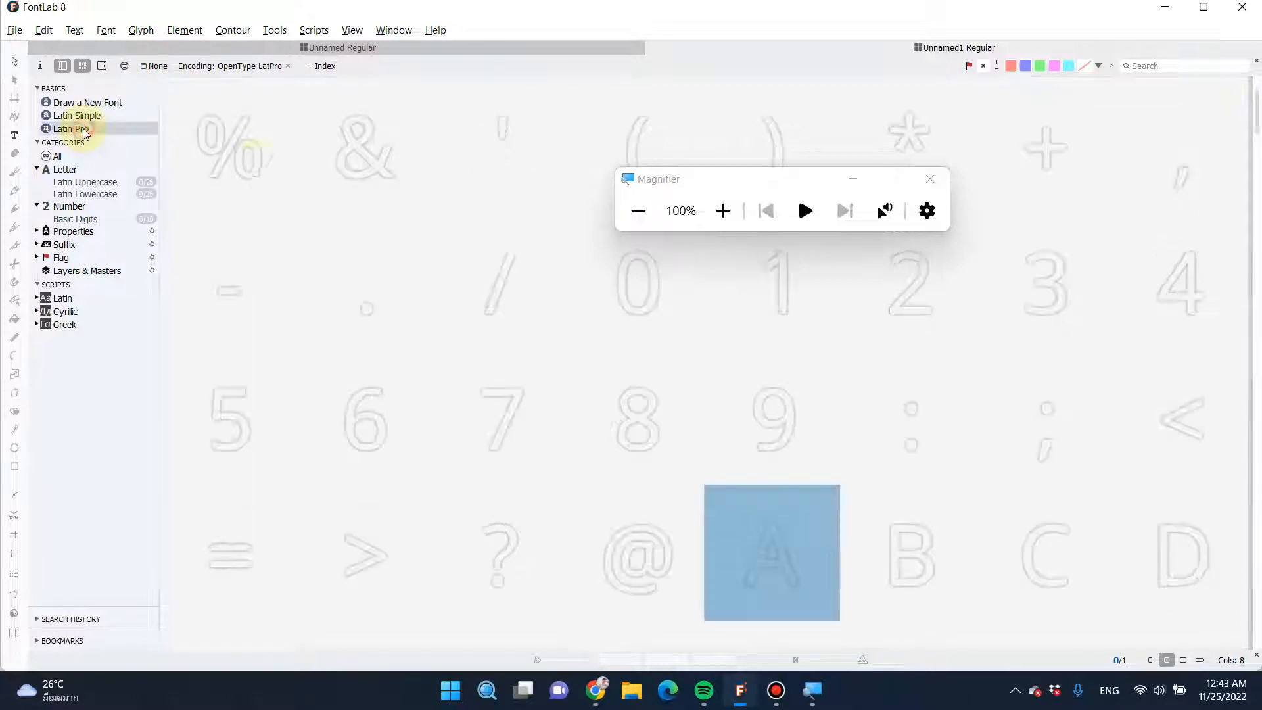
pyautogui.click(71, 128)
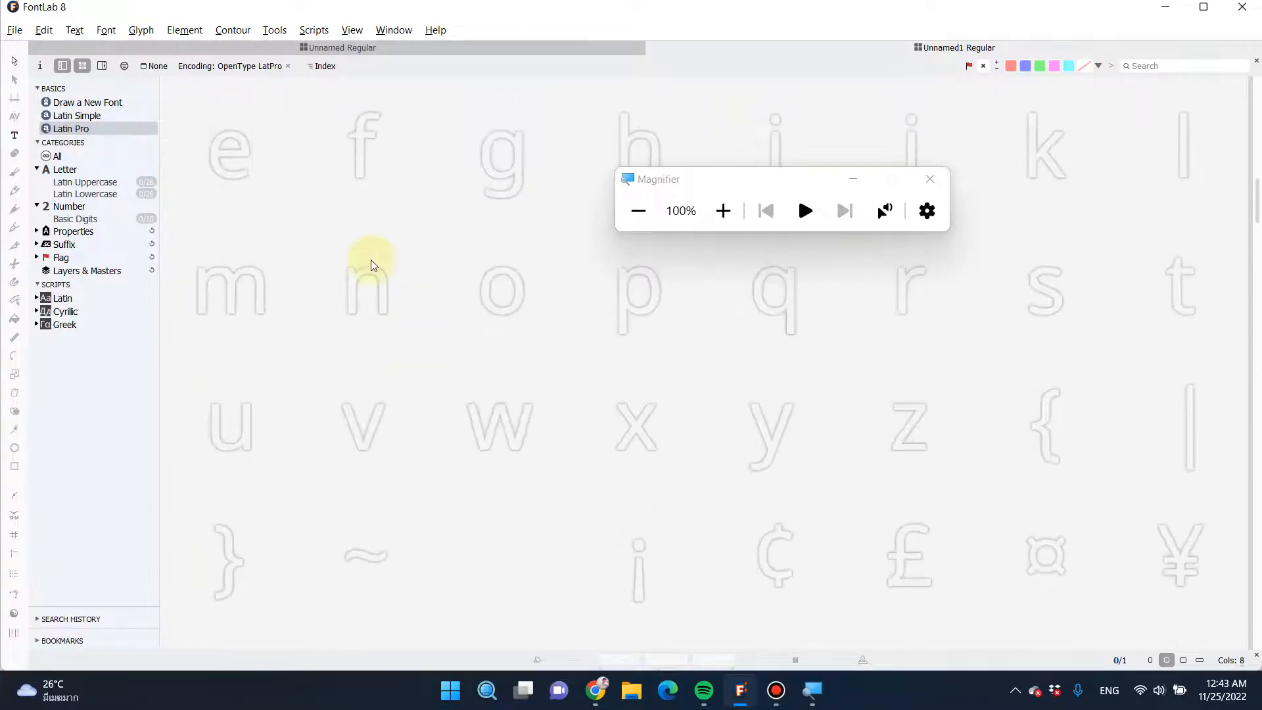
pyautogui.click(139, 30)
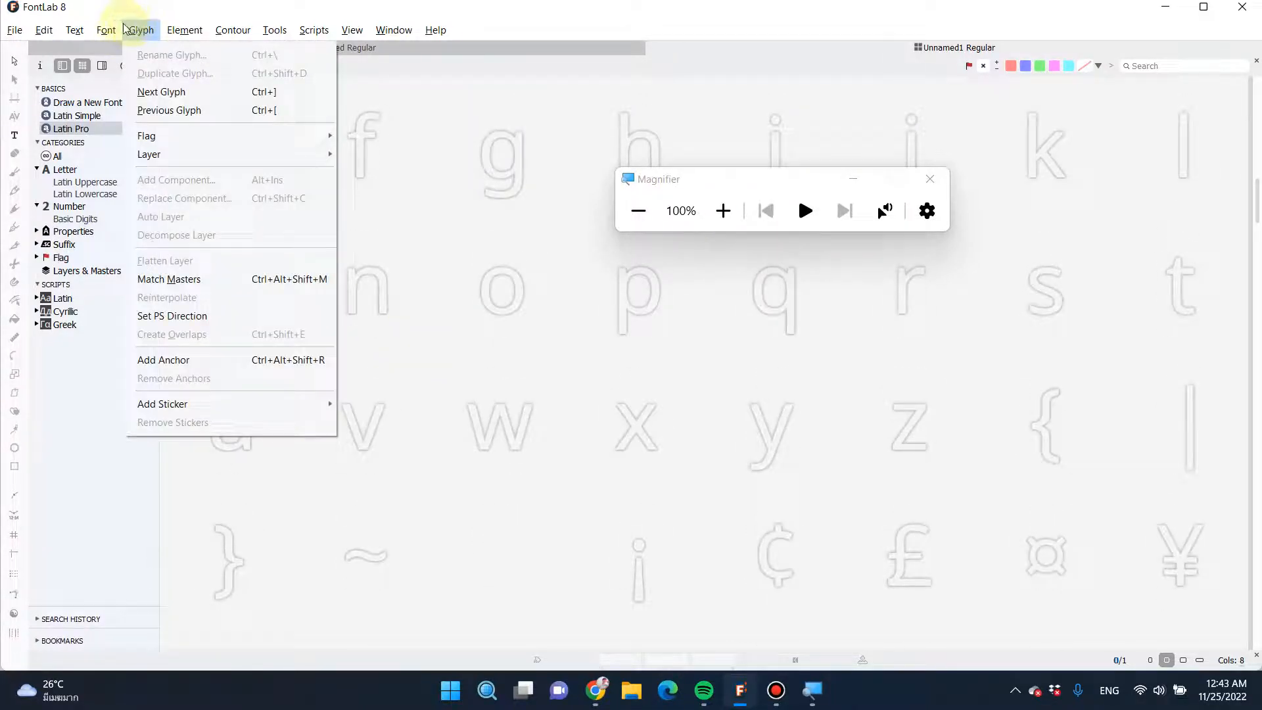
# Step: Launch Font > Add Glyphs from Catalog and browse its Ranges, Scripts and Smart views, previewing Adlam
pyautogui.click(105, 31)
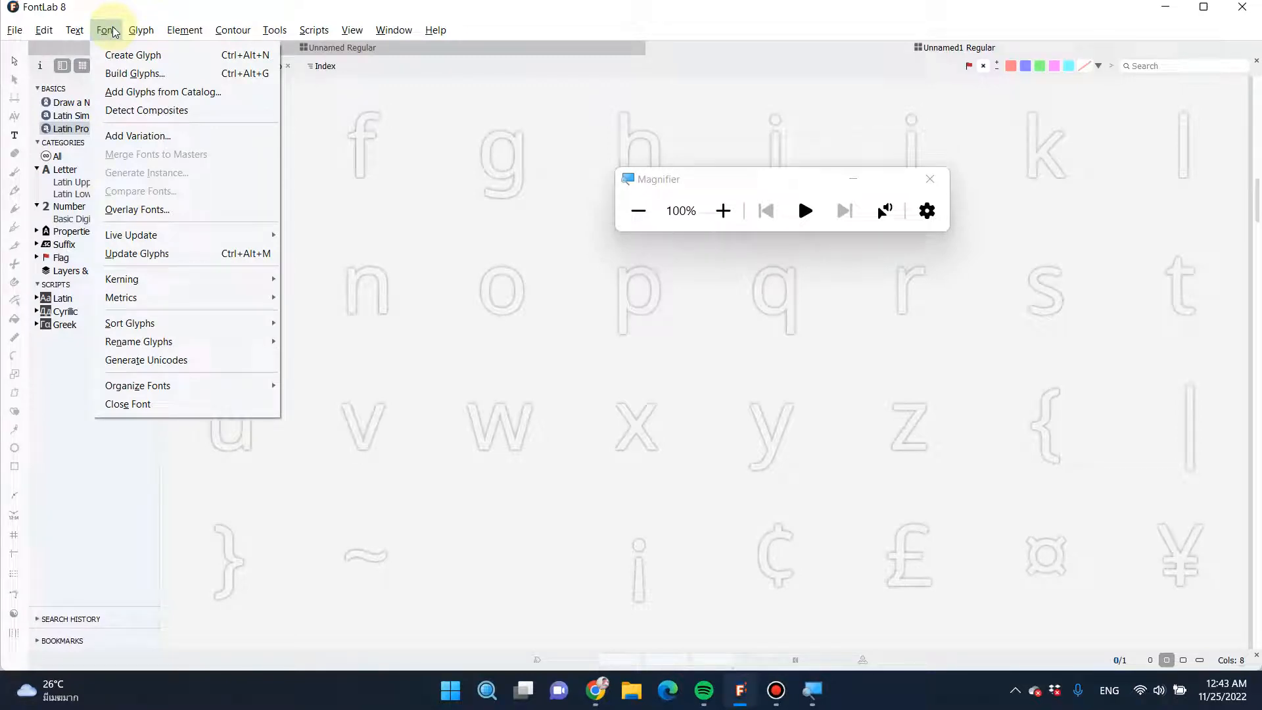
pyautogui.moveTo(163, 92)
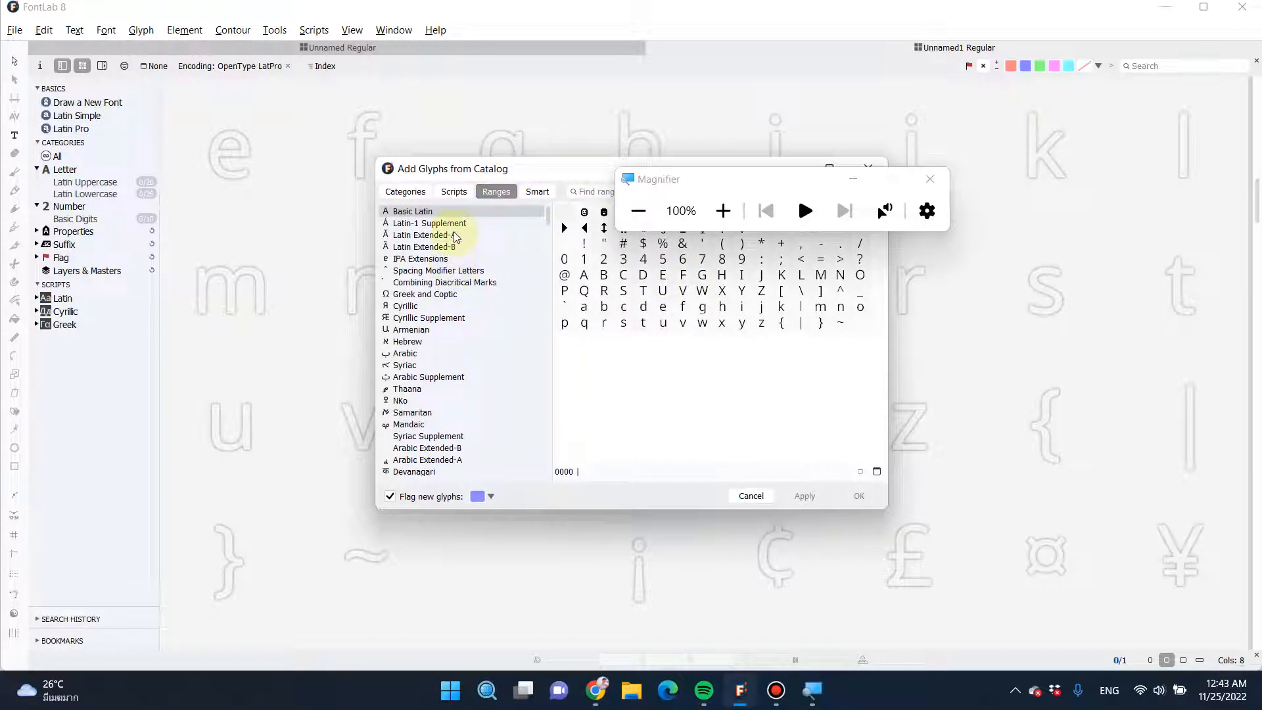
pyautogui.scroll(-3)
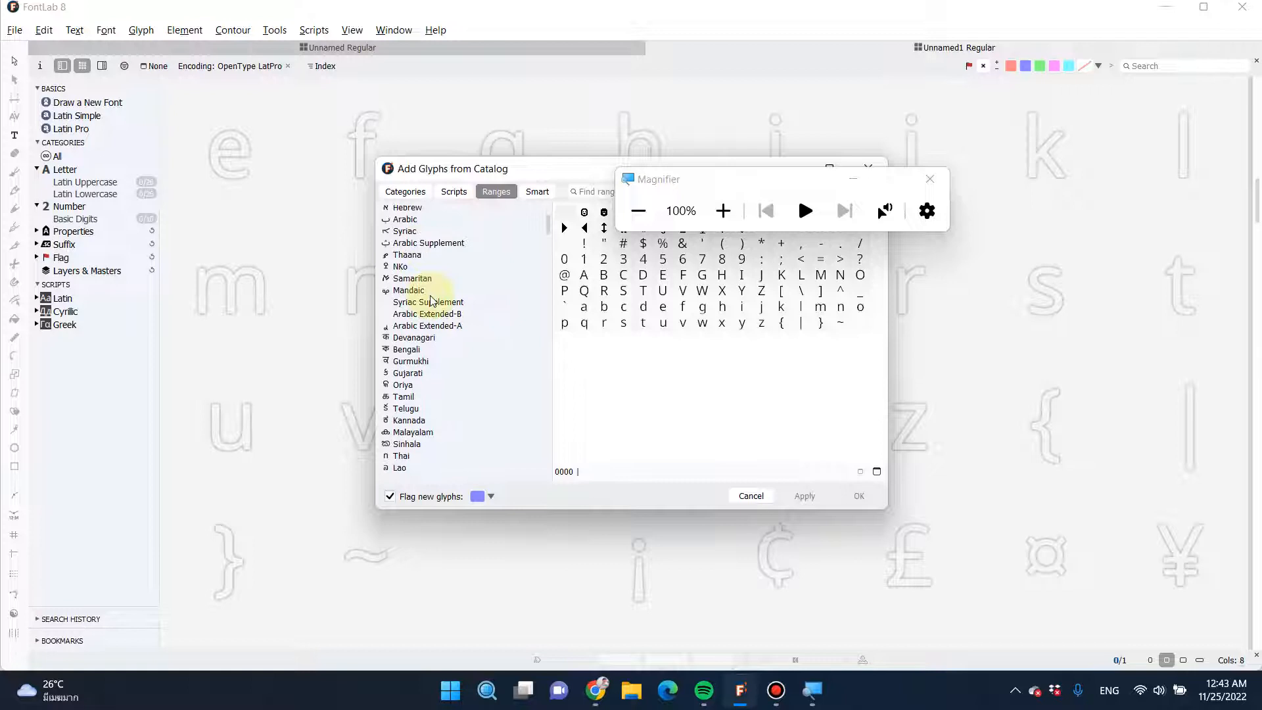
pyautogui.scroll(-3)
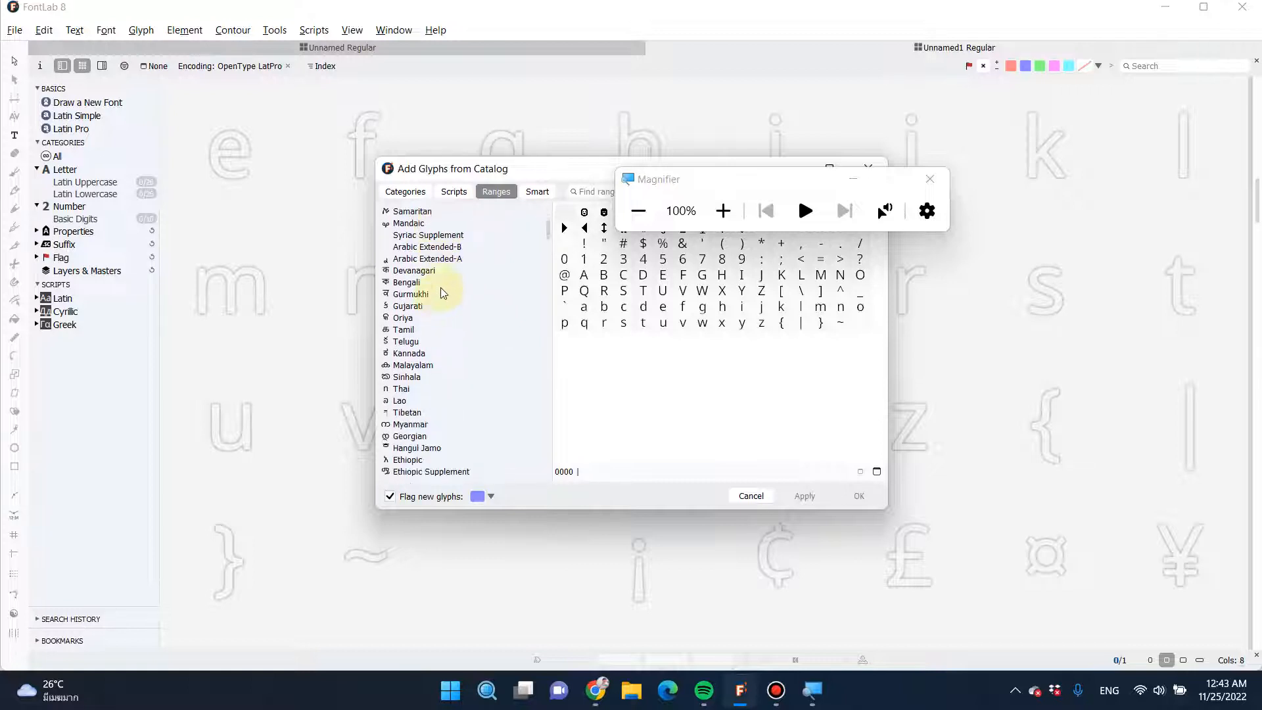
pyautogui.moveTo(448, 302)
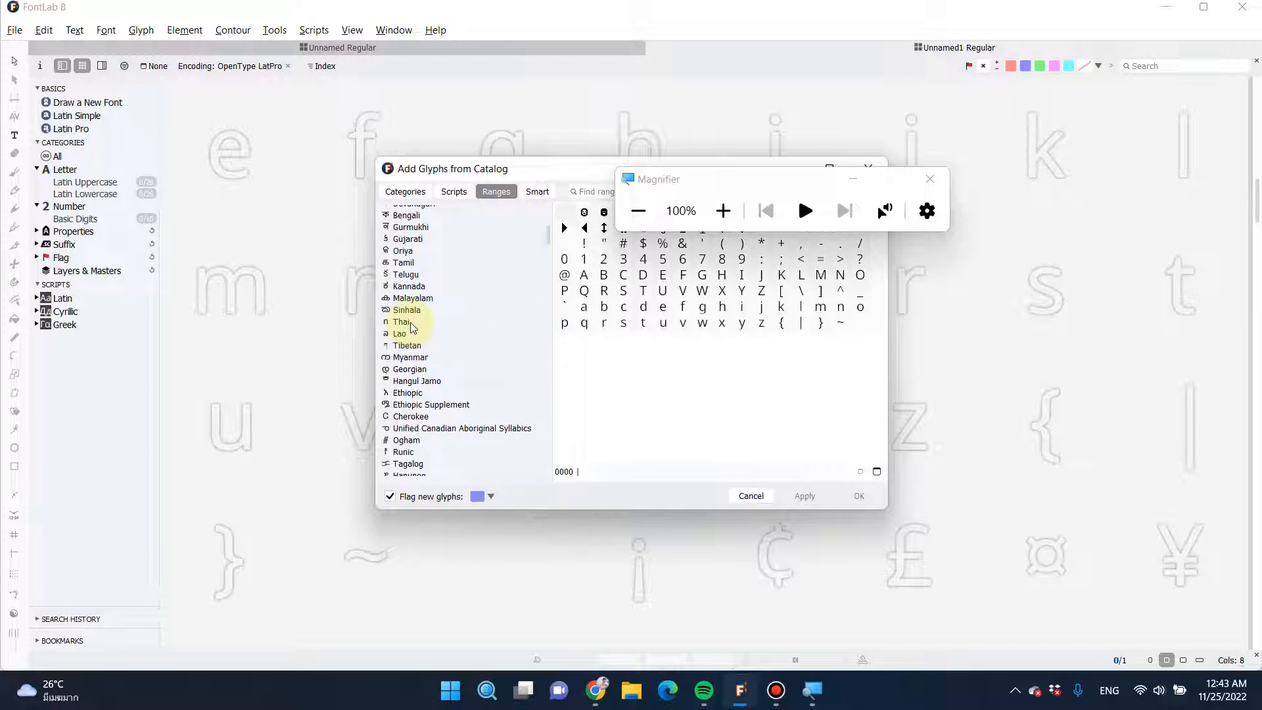
pyautogui.click(407, 346)
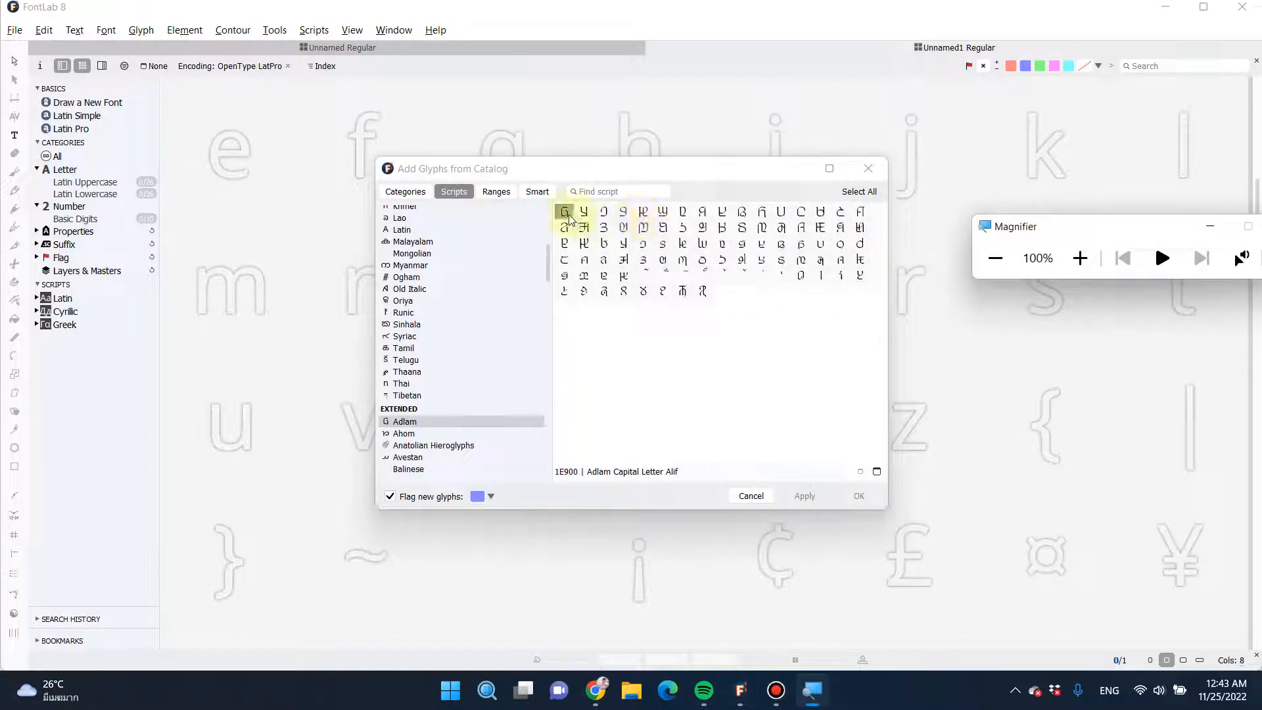
pyautogui.click(584, 211)
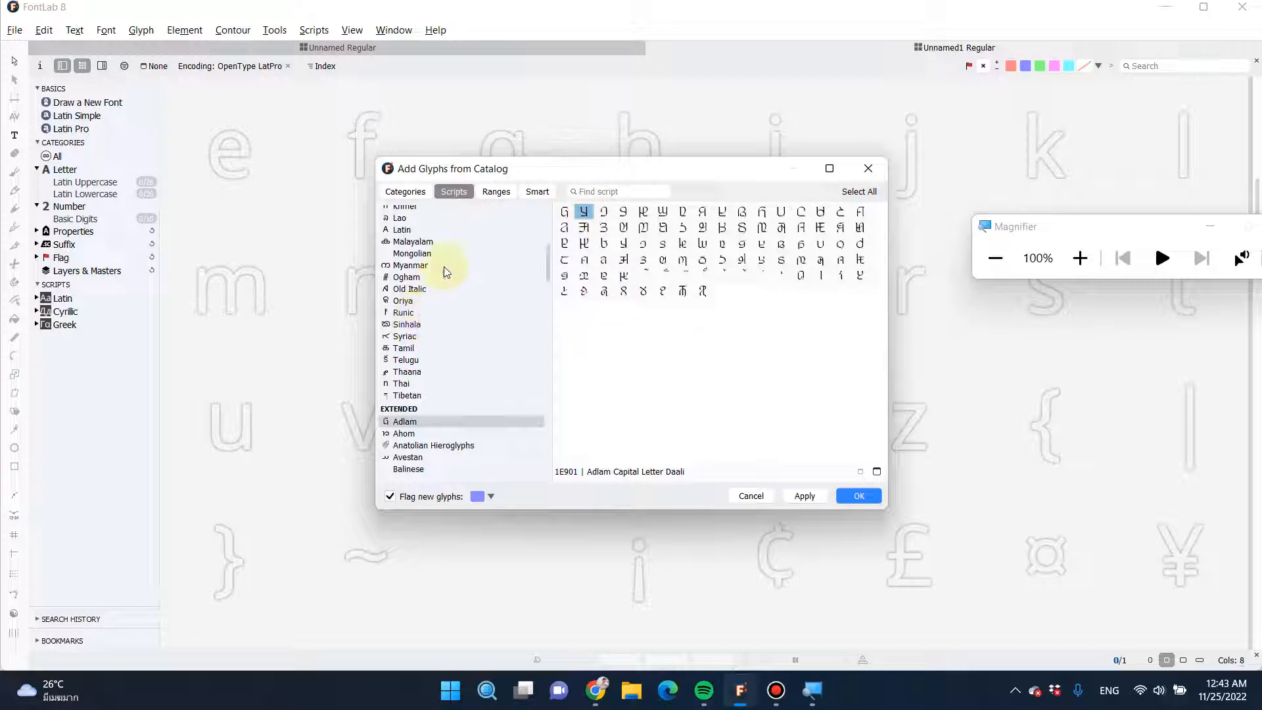
pyautogui.click(495, 192)
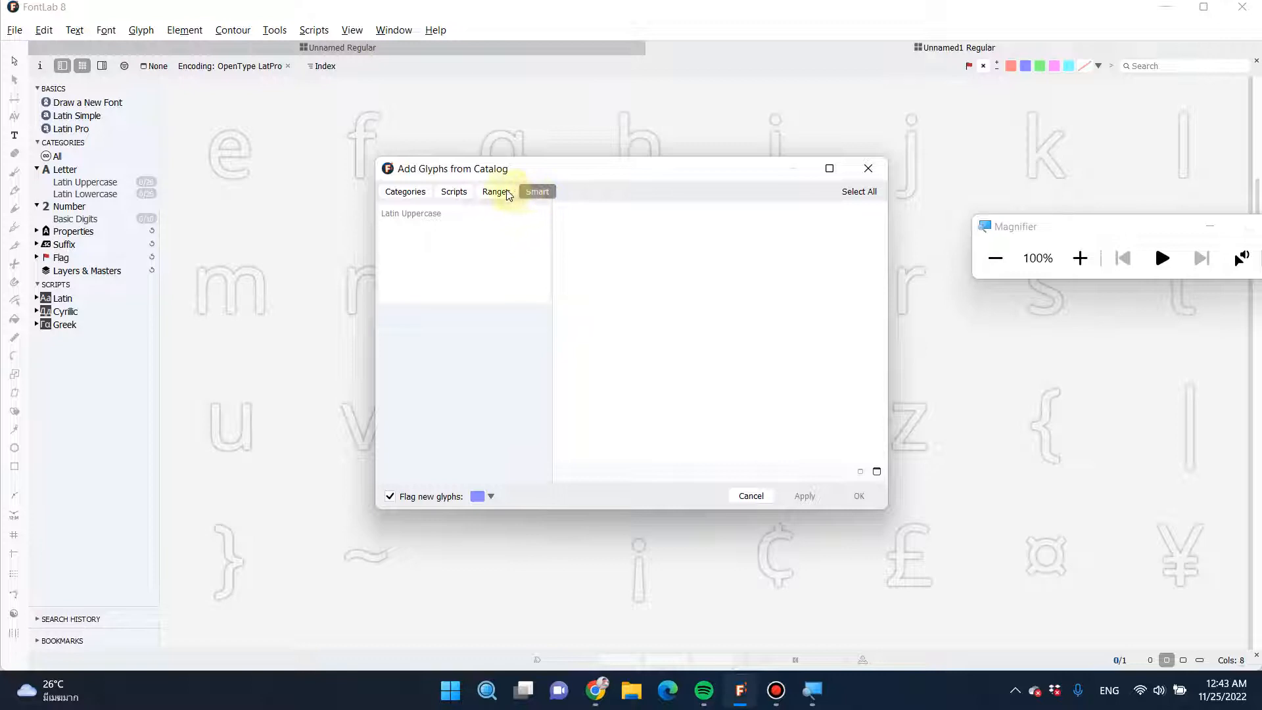
# Step: Add the Thai Unicode range from the catalog, with glyph cells captioned by Name
pyautogui.click(496, 192)
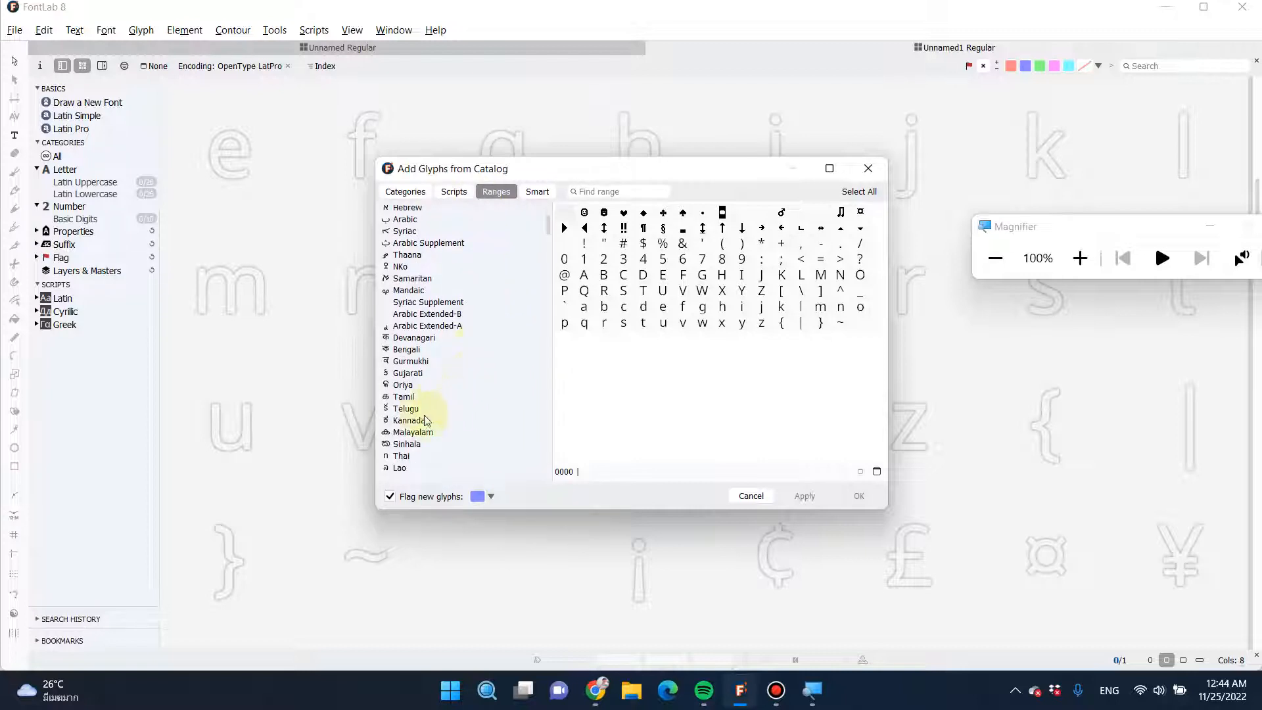
pyautogui.click(401, 456)
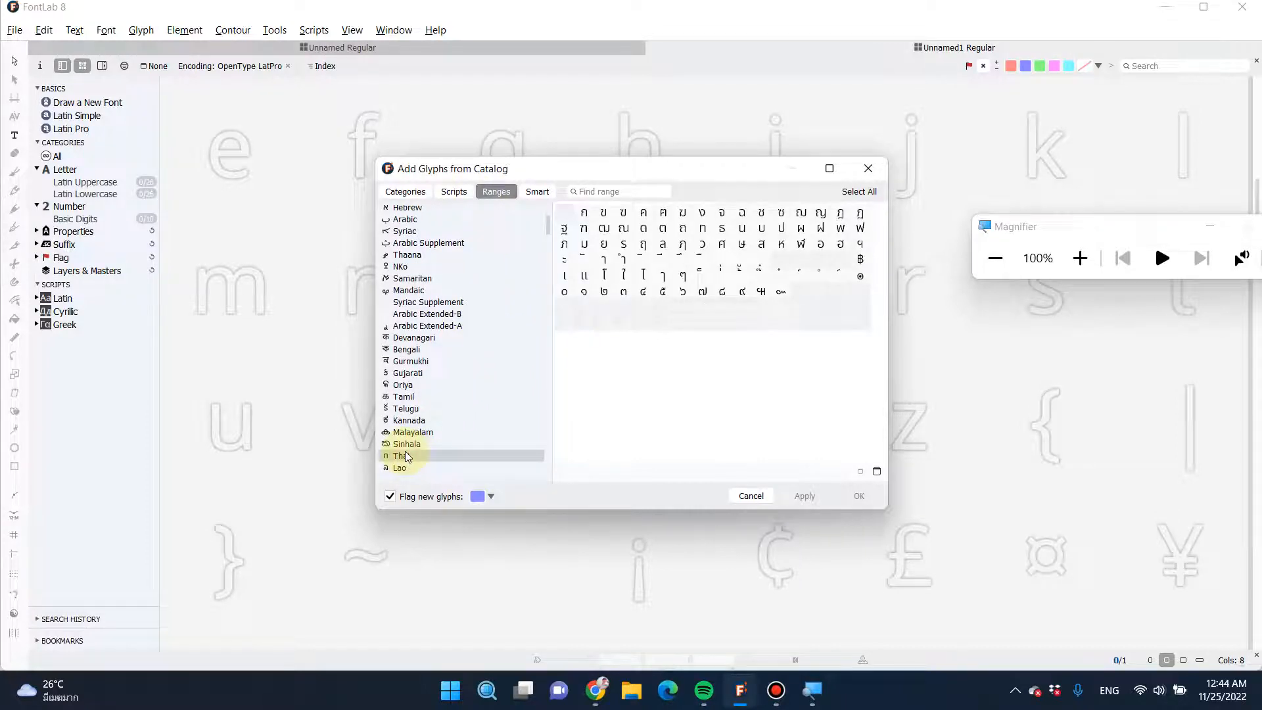
pyautogui.click(399, 456)
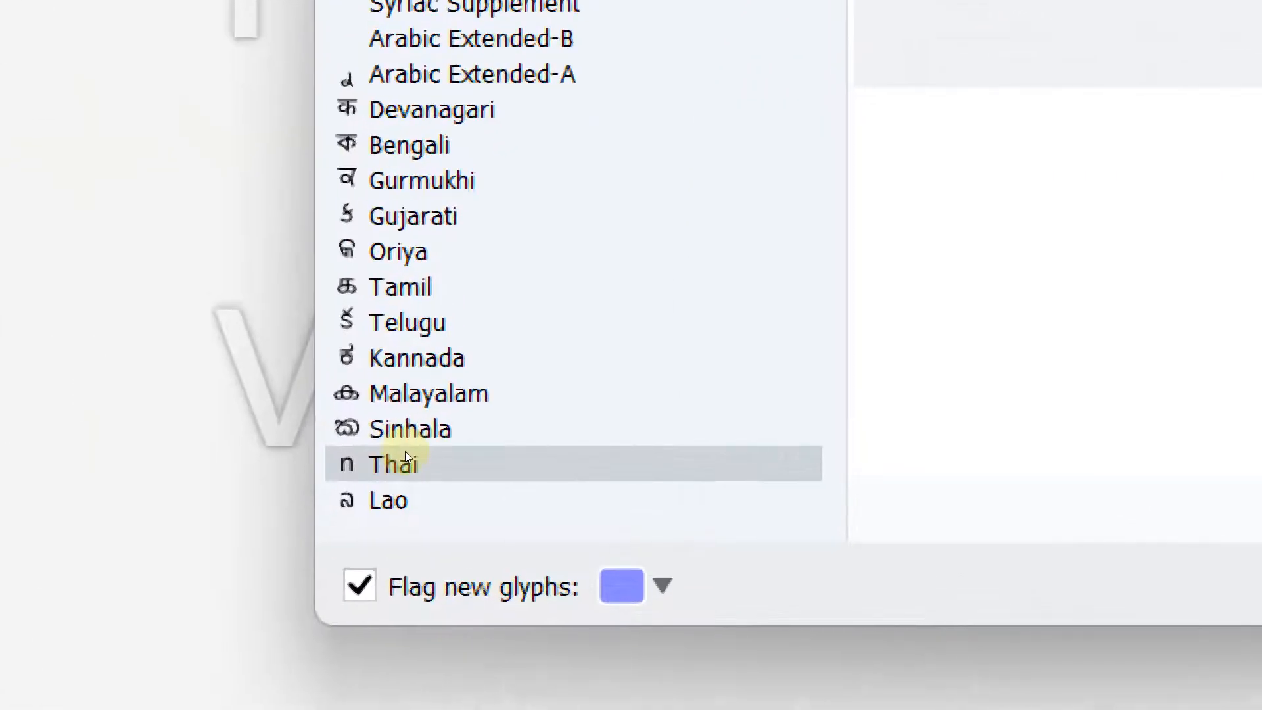
pyautogui.click(394, 463)
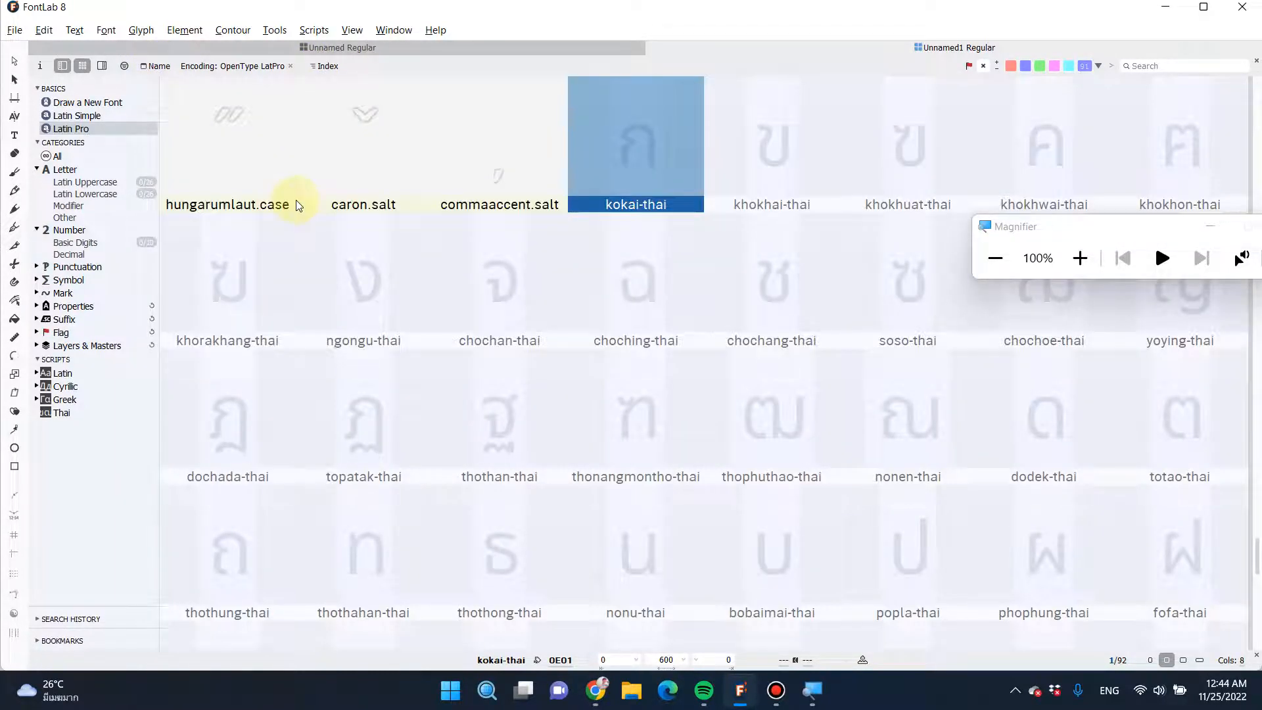
pyautogui.scroll(-3)
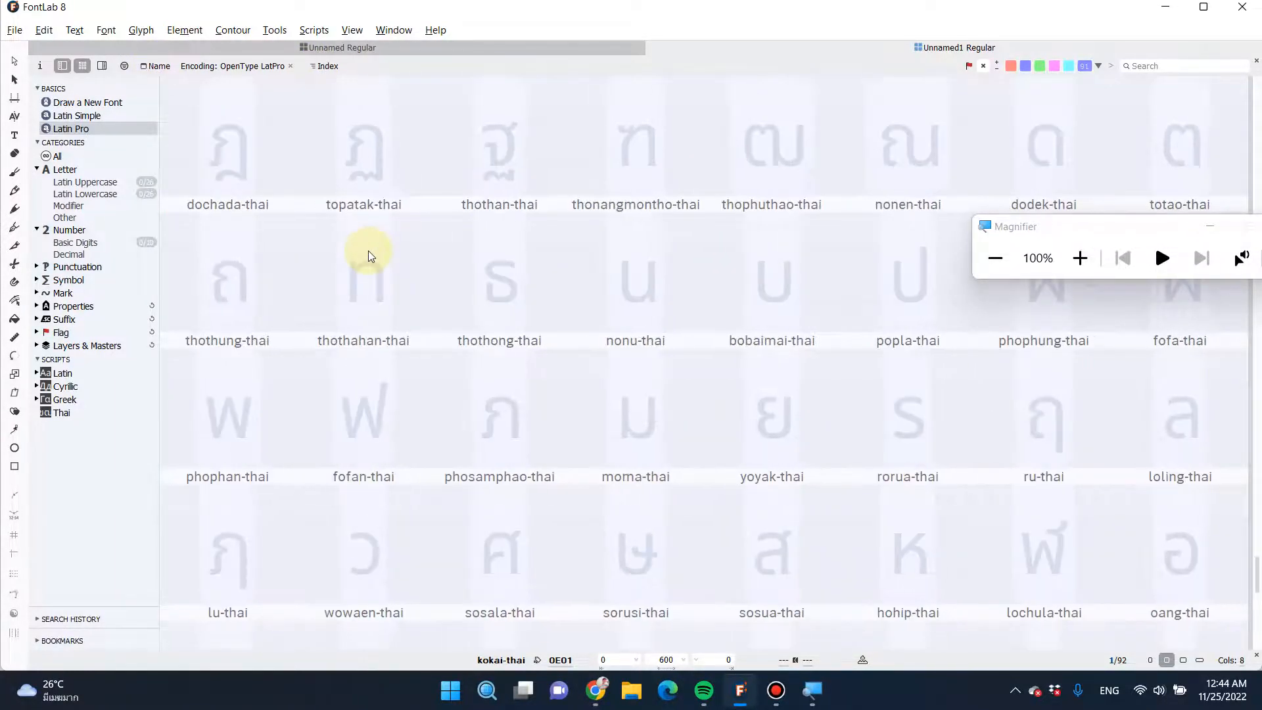